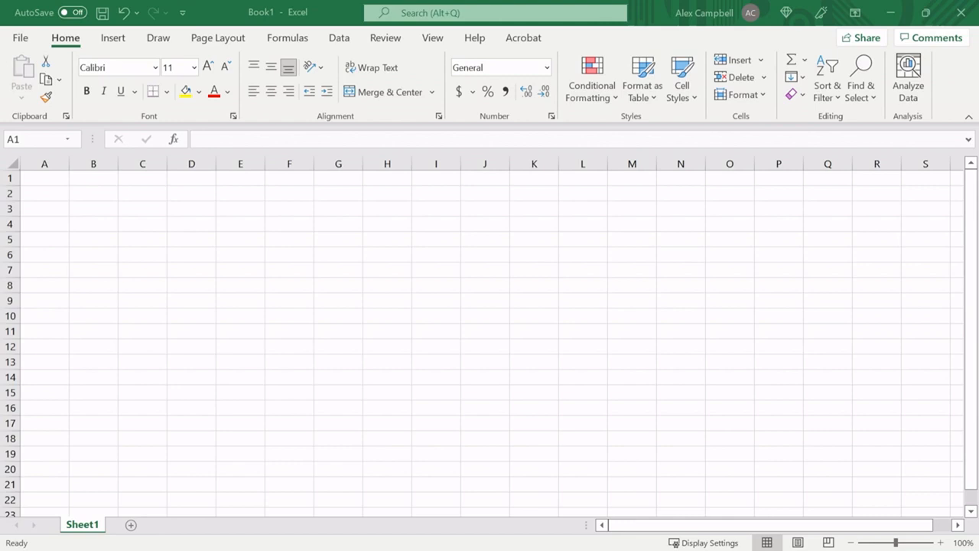
Enter Name and Gift headers, then list people and gifts such as Alex, Food, Tyler
left_click(44, 177)
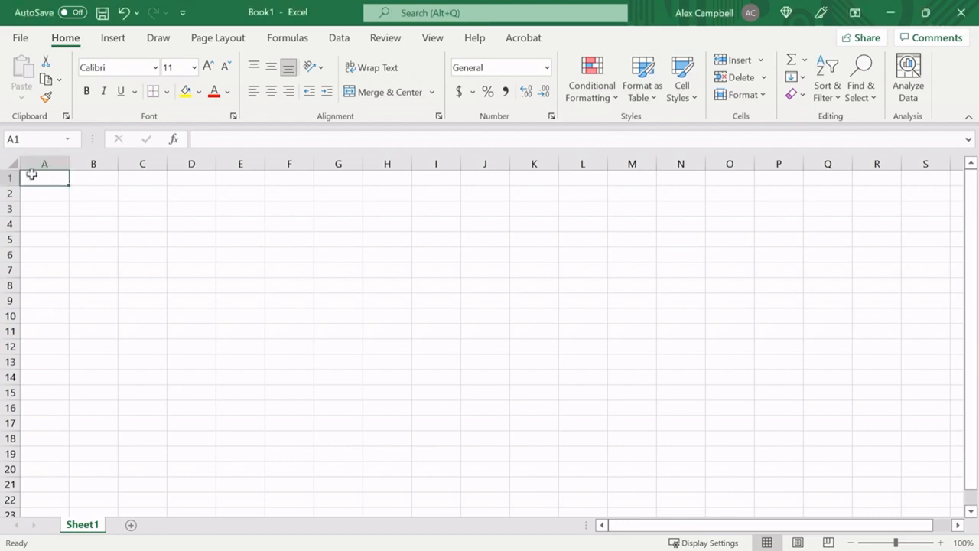
type("Name")
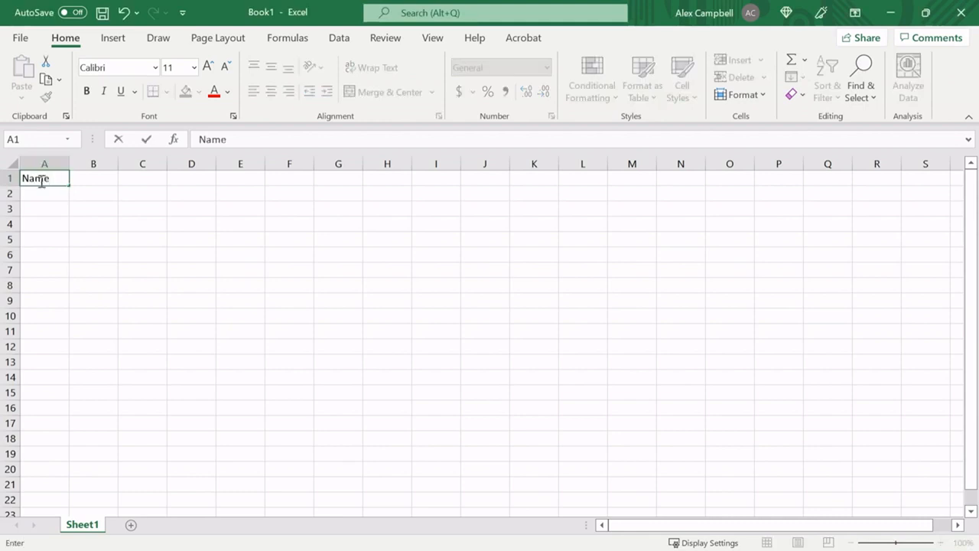
type("Gift")
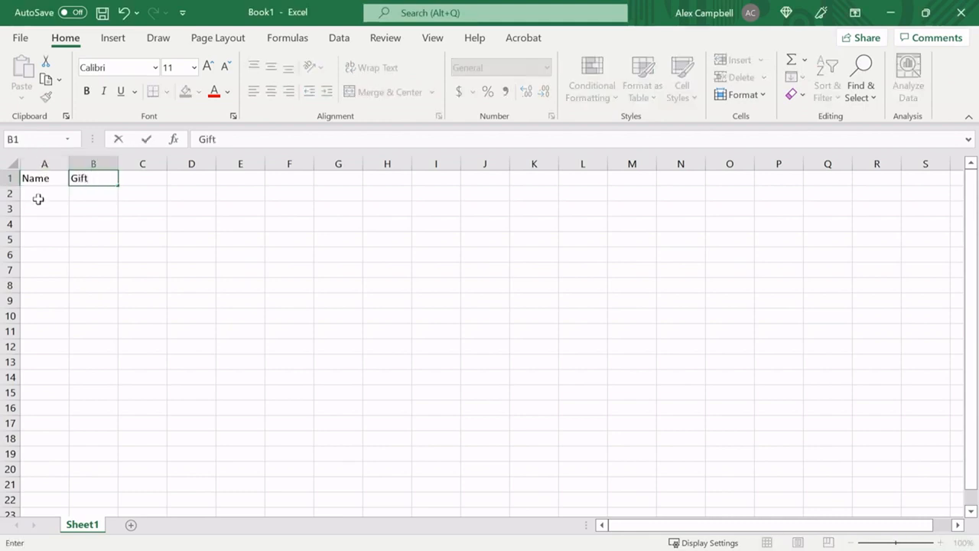
left_click(45, 193)
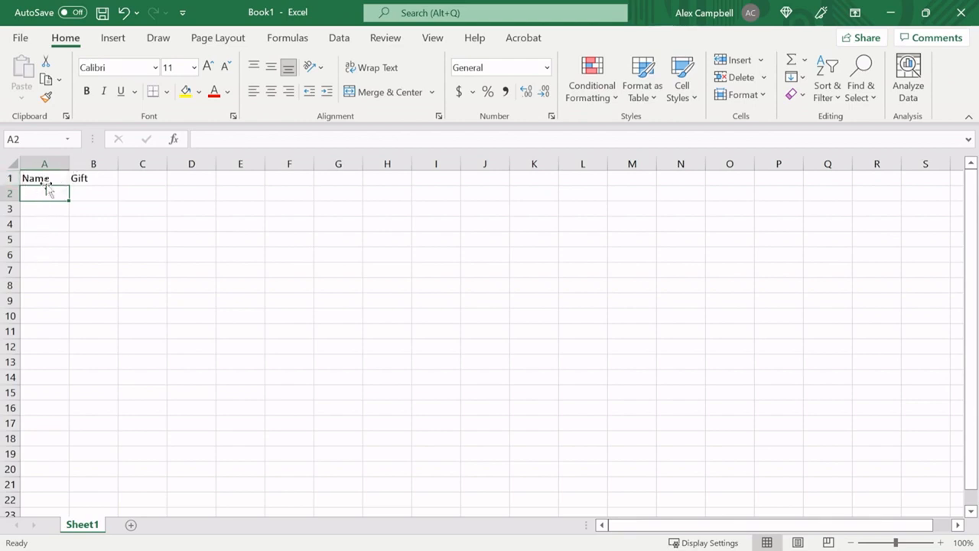
type("Alex")
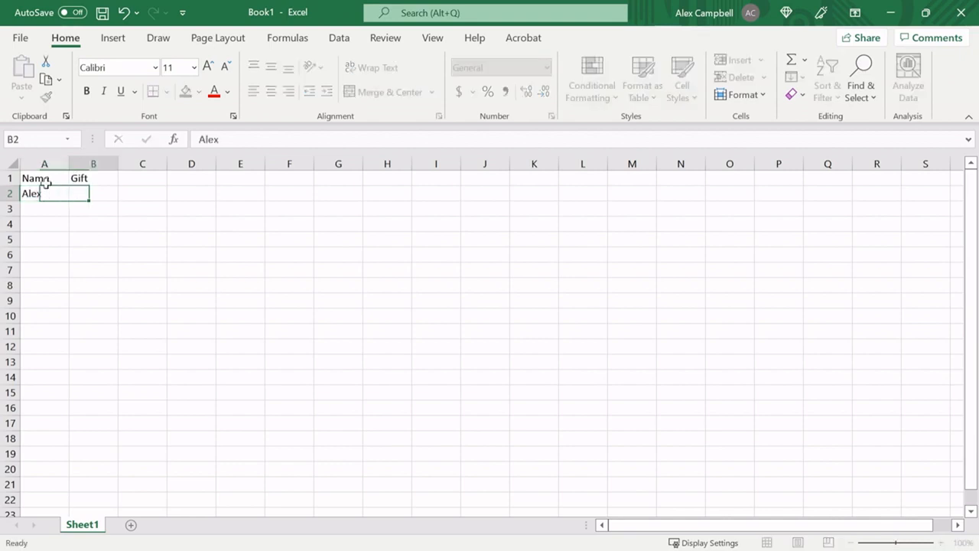
type("Food")
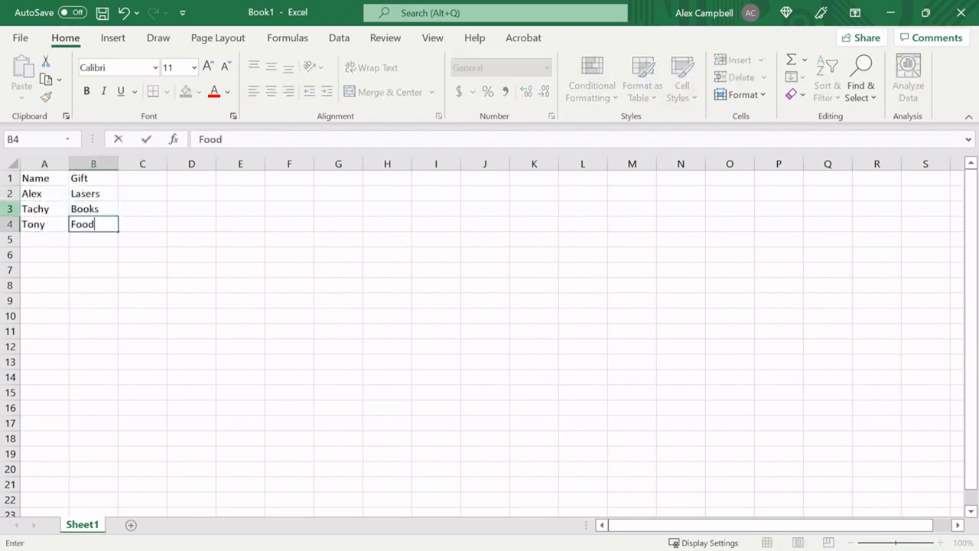
type("Tyler")
left_click(94, 285)
type("Vegemite")
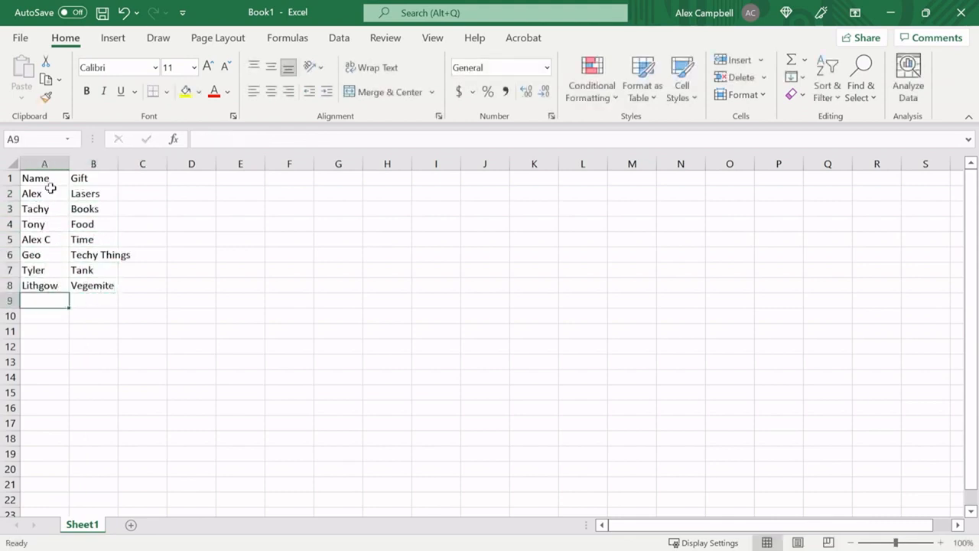
Save the workbook to This PC as Gifts in Excel 97-2003 (.xls) format
left_click(20, 36)
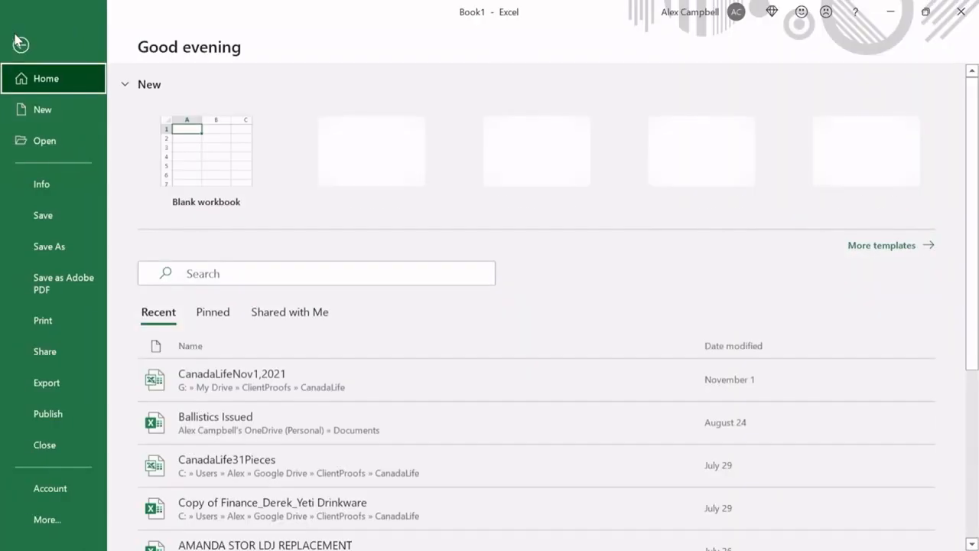
left_click(49, 246)
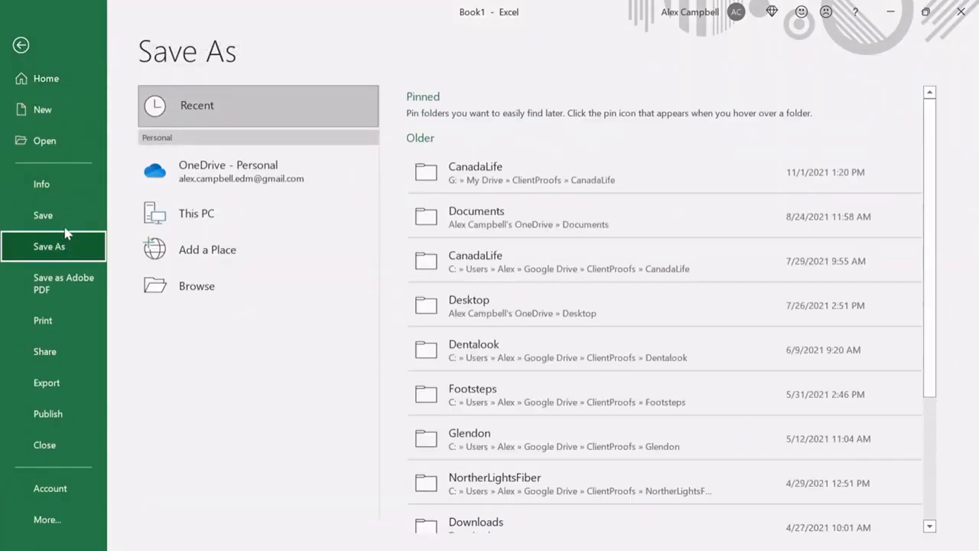
mouse_move(245, 172)
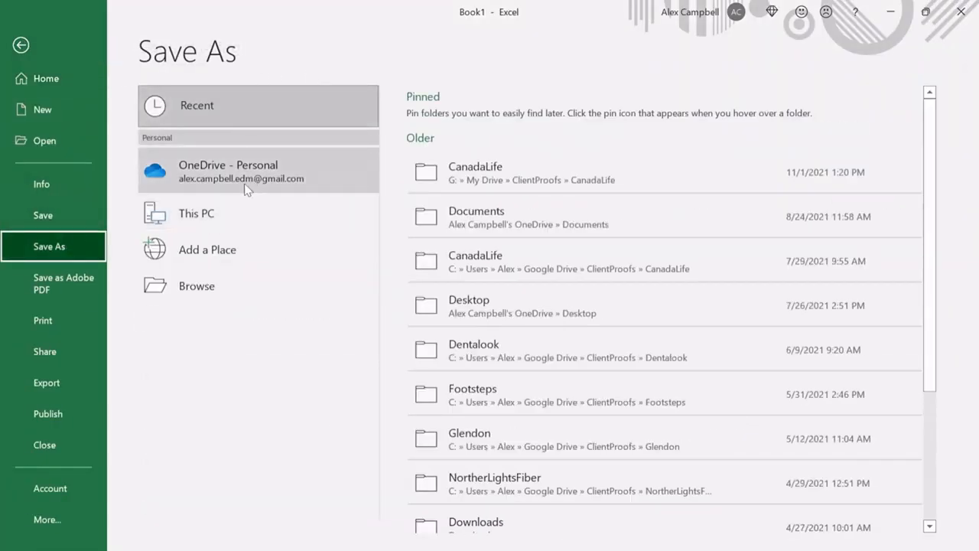
left_click(196, 213)
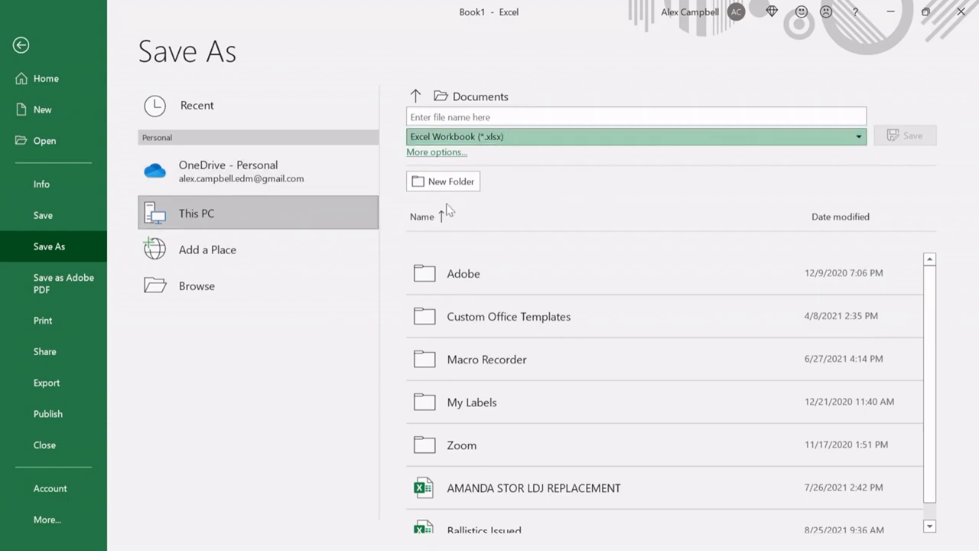
mouse_move(453, 214)
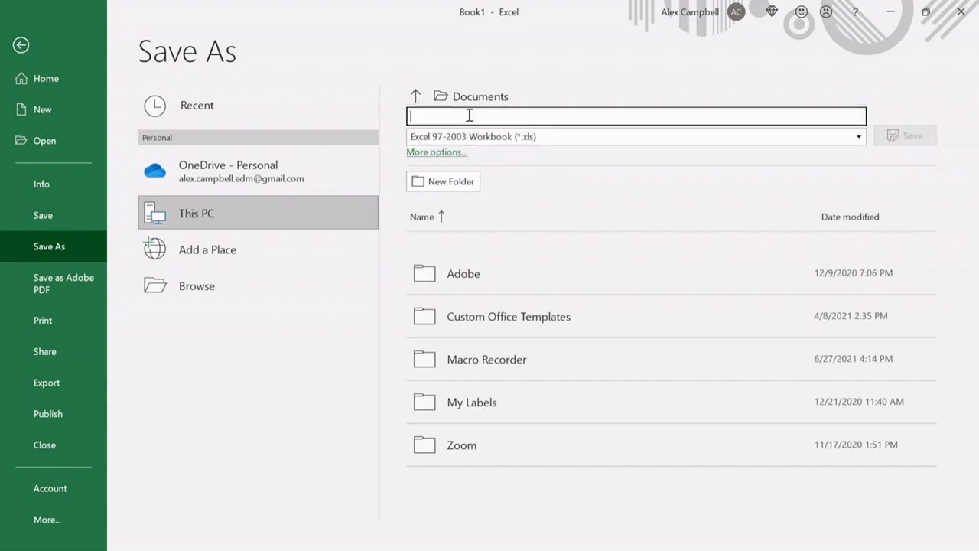
type("Gi")
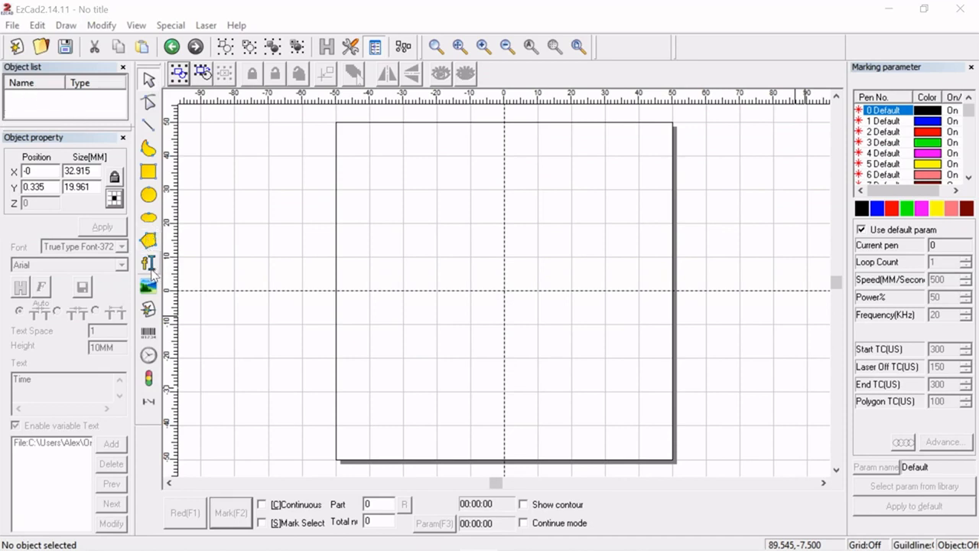
Place a TEXT object near the canvas centre and enable variable text
left_click(148, 262)
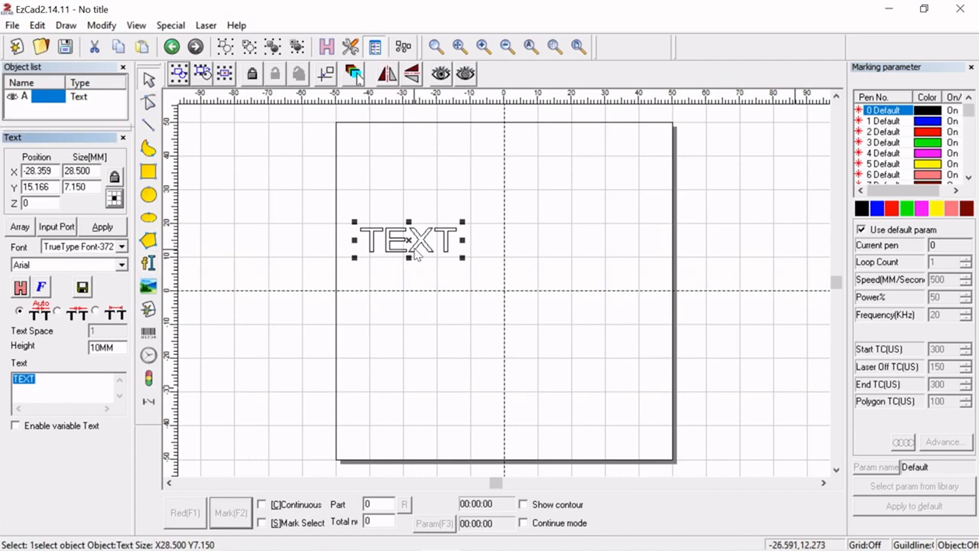
left_click_drag(408, 240, 495, 258)
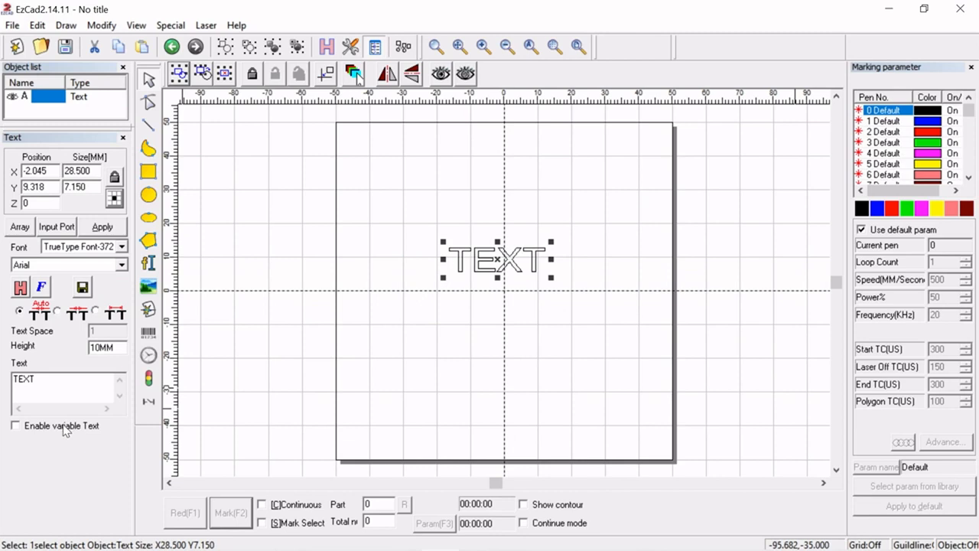
left_click(15, 426)
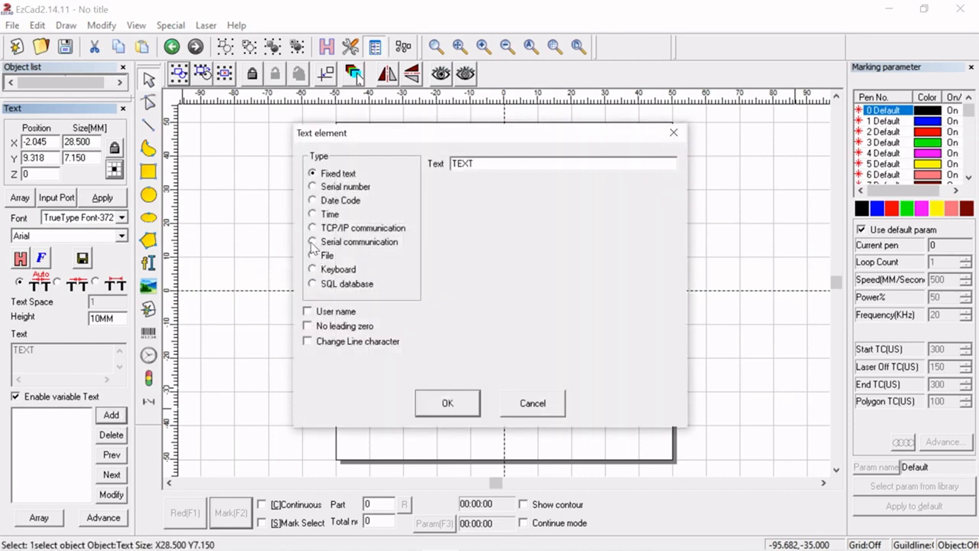
mouse_move(322, 249)
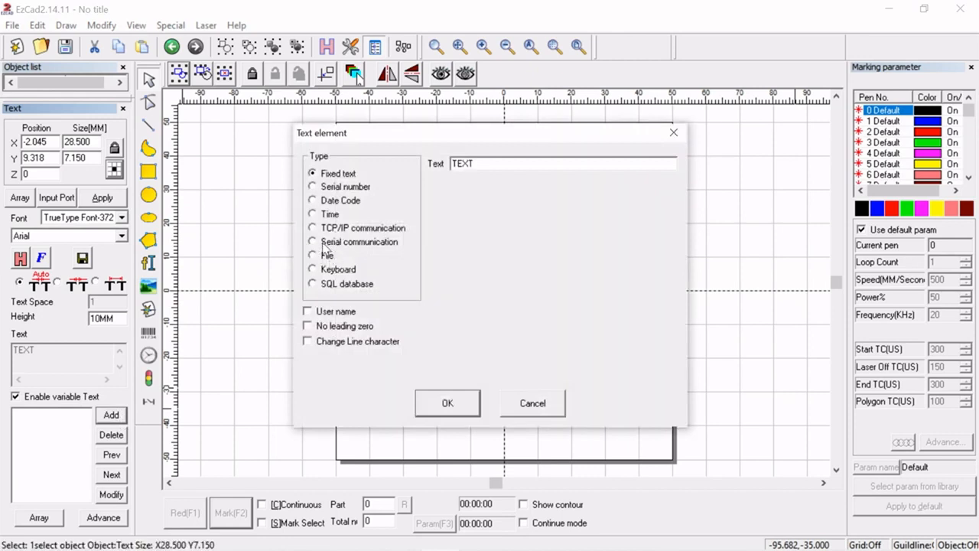
Link the variable text to the Name field of the Gifts.xls Excel file
left_click(312, 255)
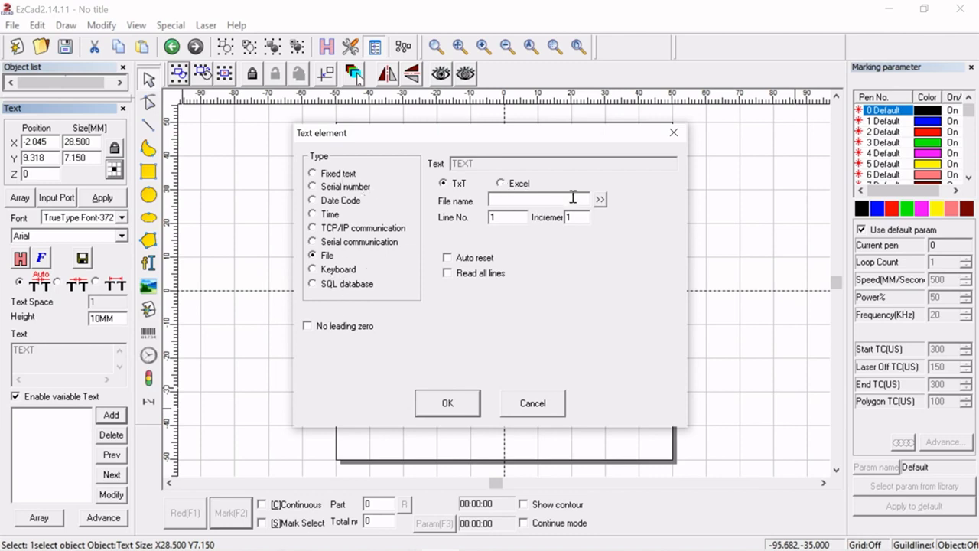
left_click(501, 183)
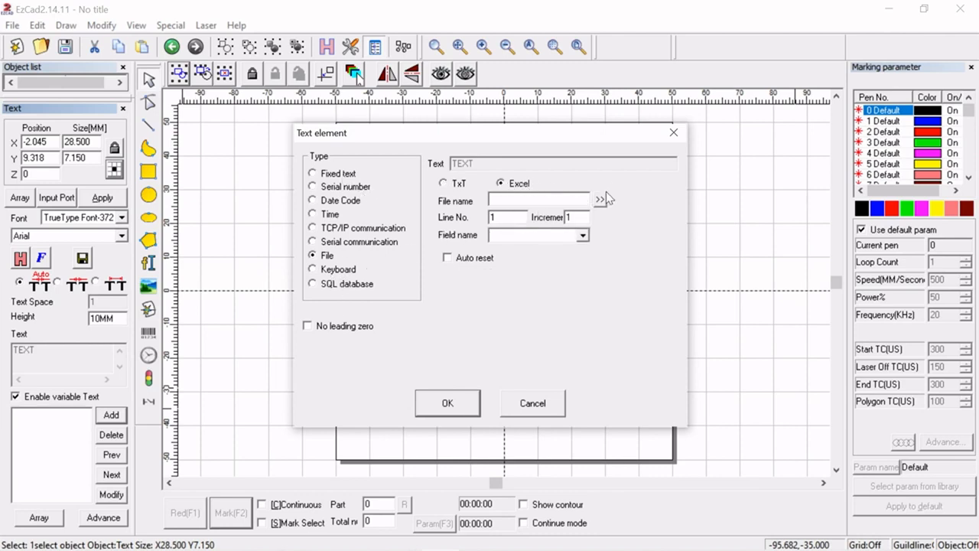
left_click(602, 200)
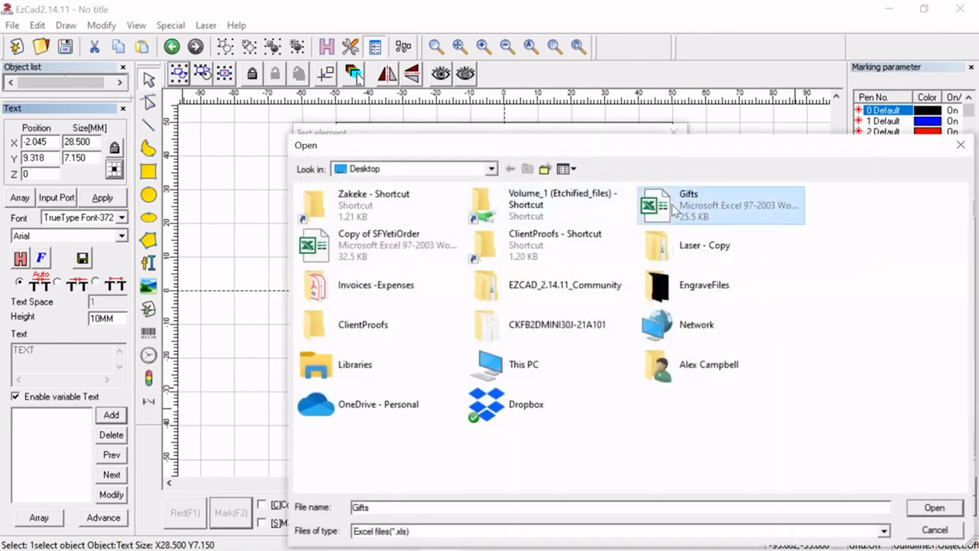
left_click(934, 507)
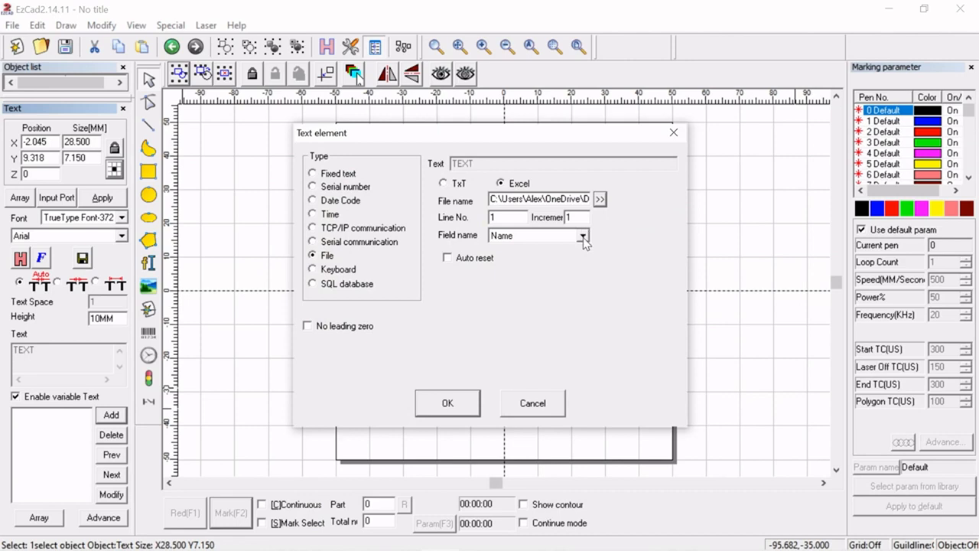
left_click(583, 234)
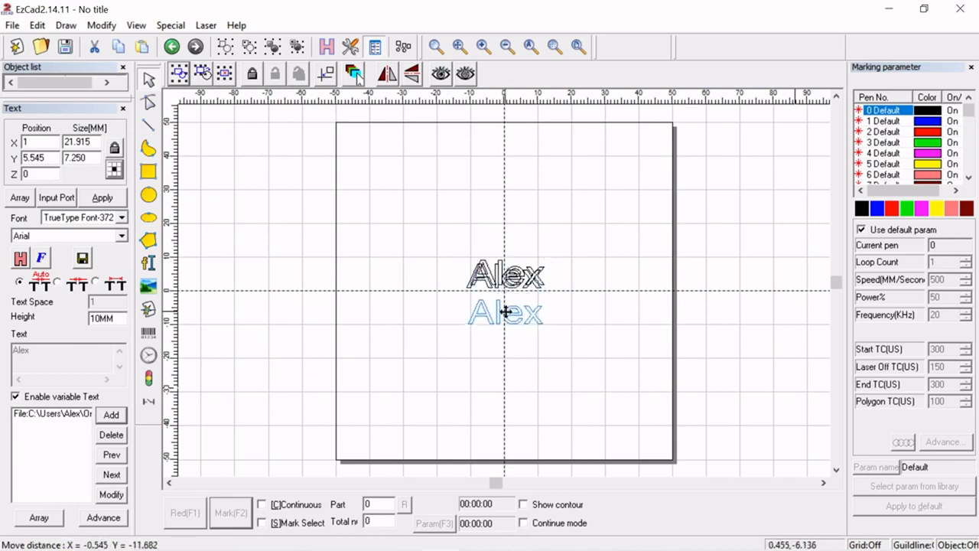
Place the copied text below 'Alex', switch its field to Gift, and reselect 'Alex'
left_click(504, 312)
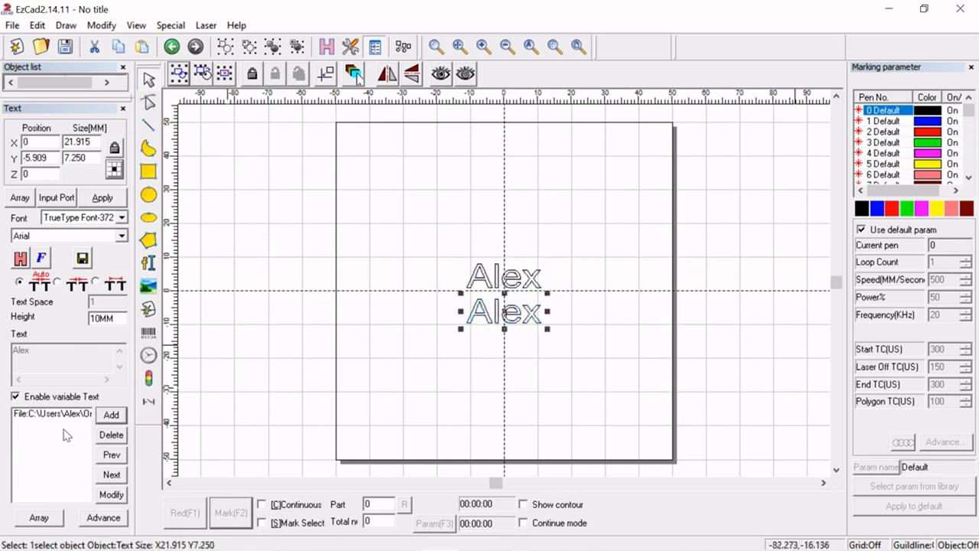
left_click(51, 413)
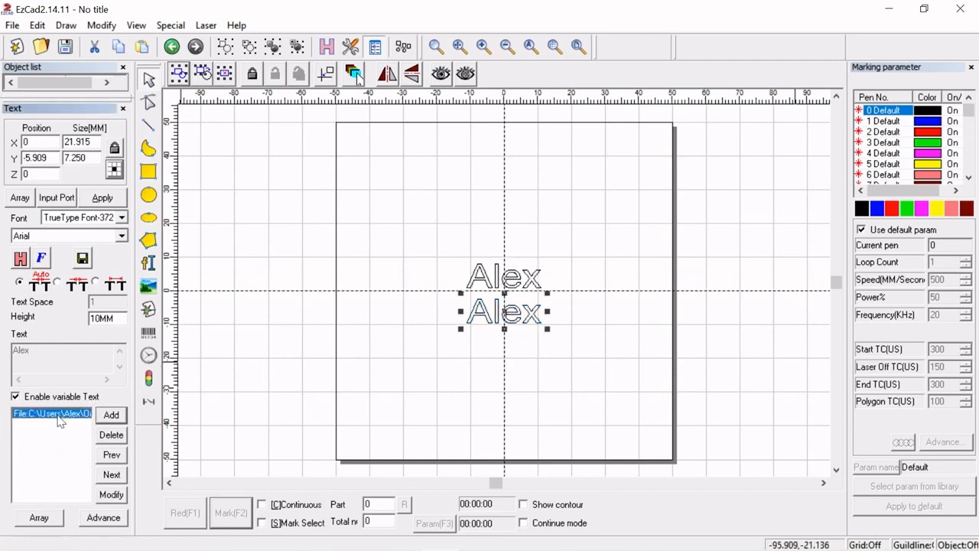
mouse_move(113, 494)
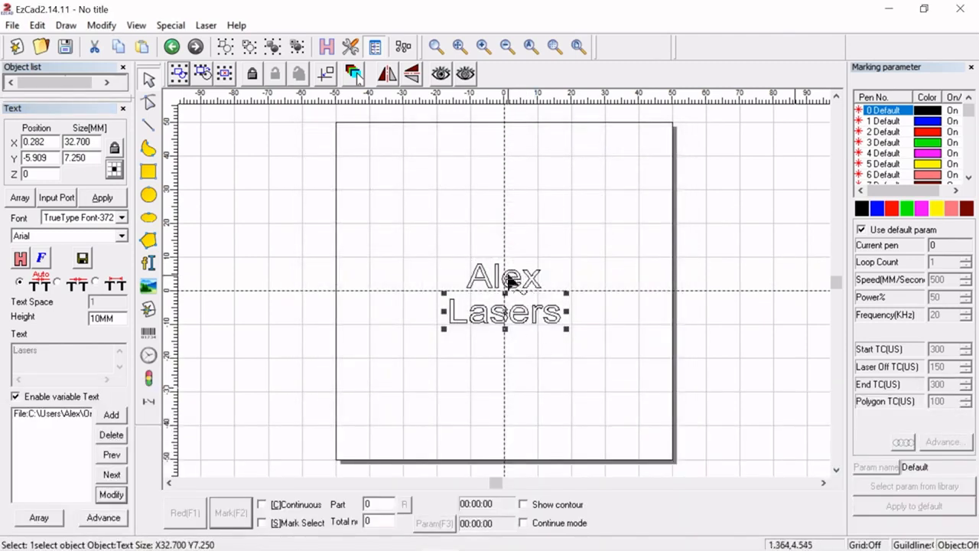
mouse_move(528, 318)
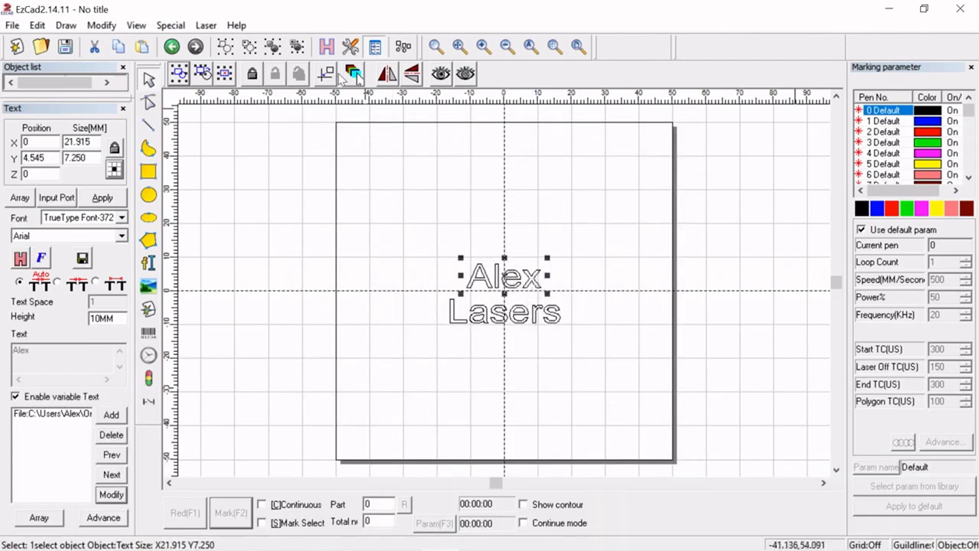
left_click(352, 74)
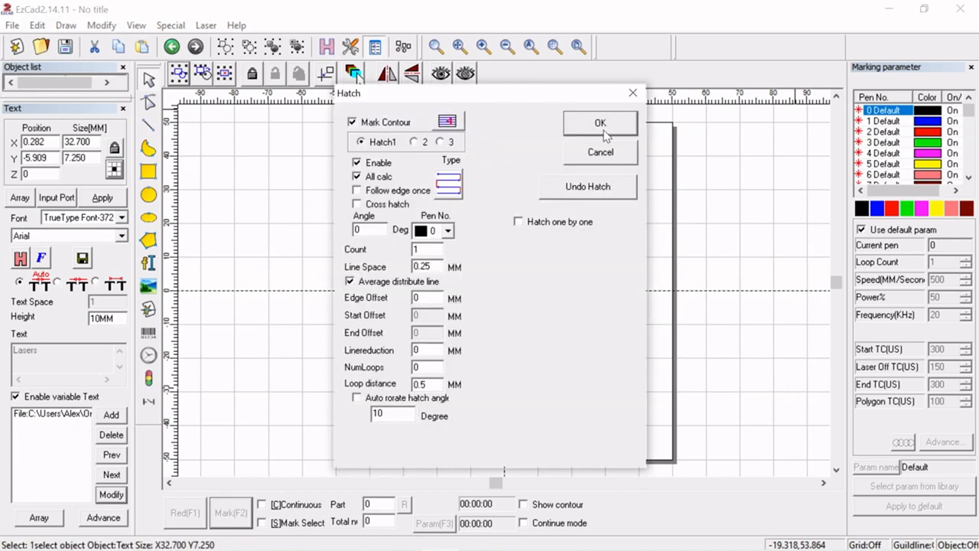
Apply Hatch1 with default line spacing
left_click(601, 122)
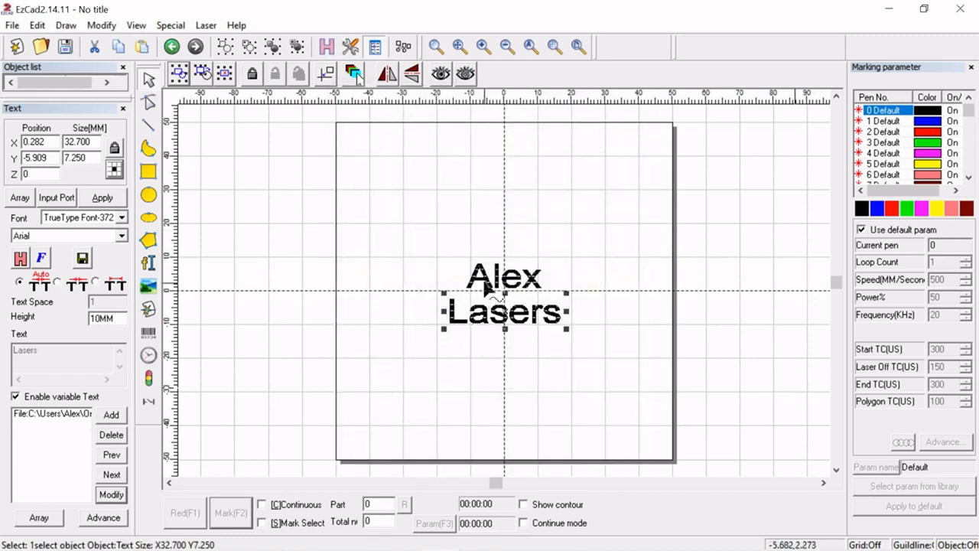
mouse_move(333, 302)
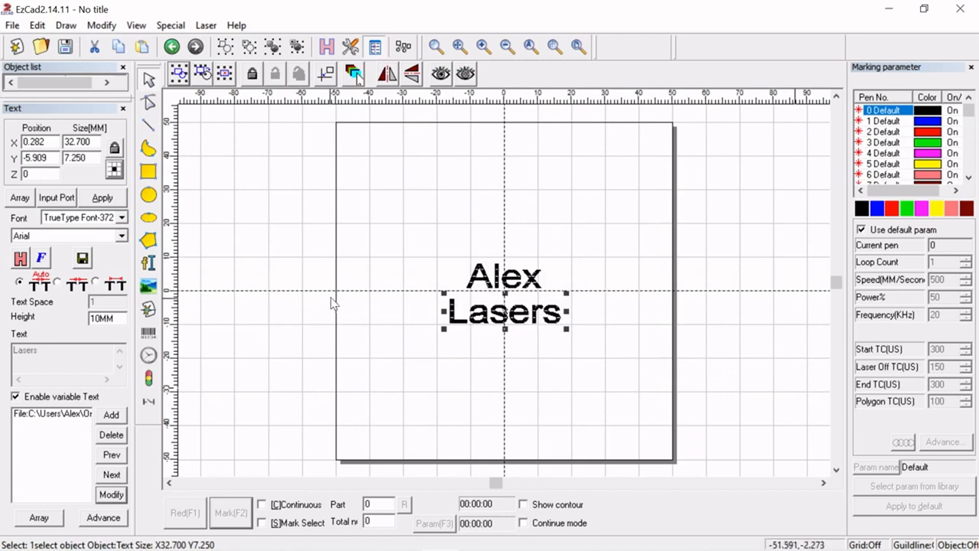
mouse_move(65, 263)
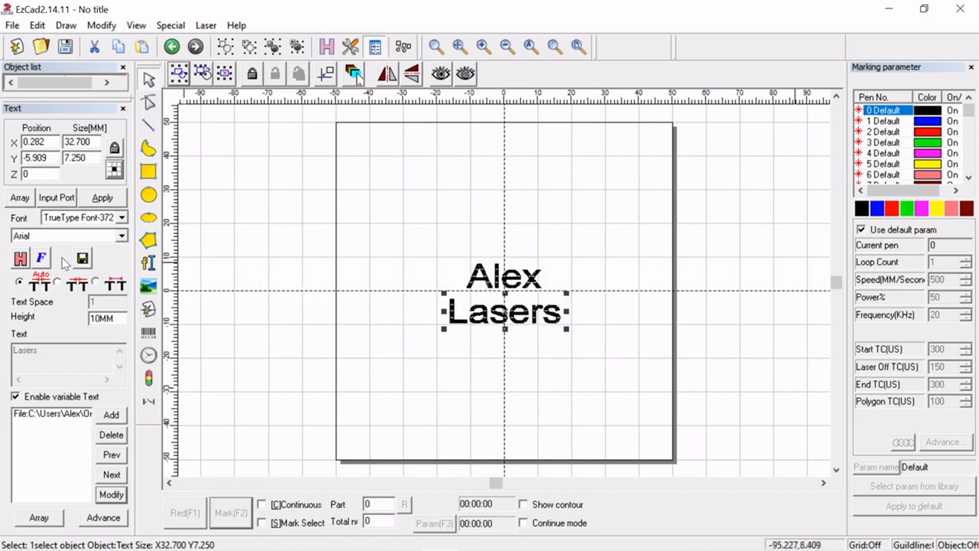
mouse_move(478, 283)
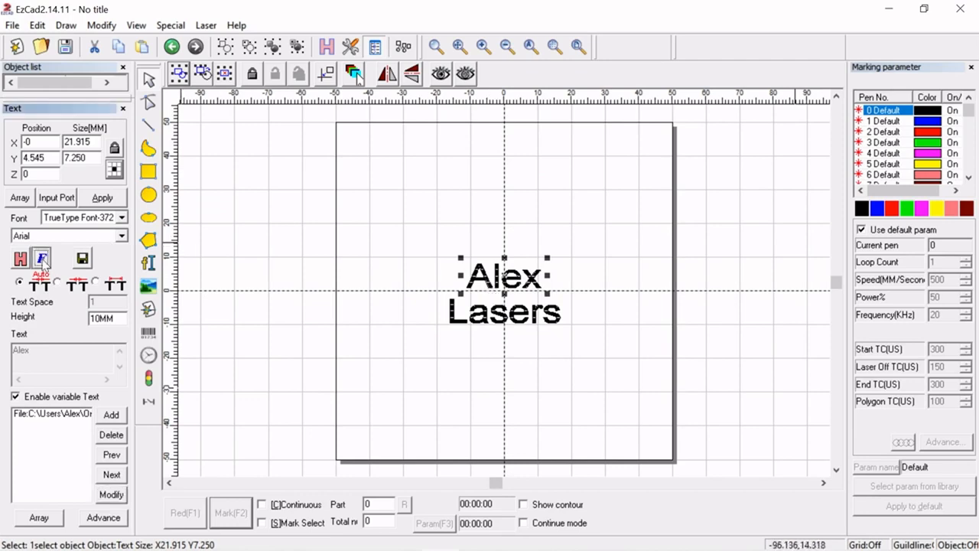
Open the font settings for the 'Alex' text
left_click(41, 259)
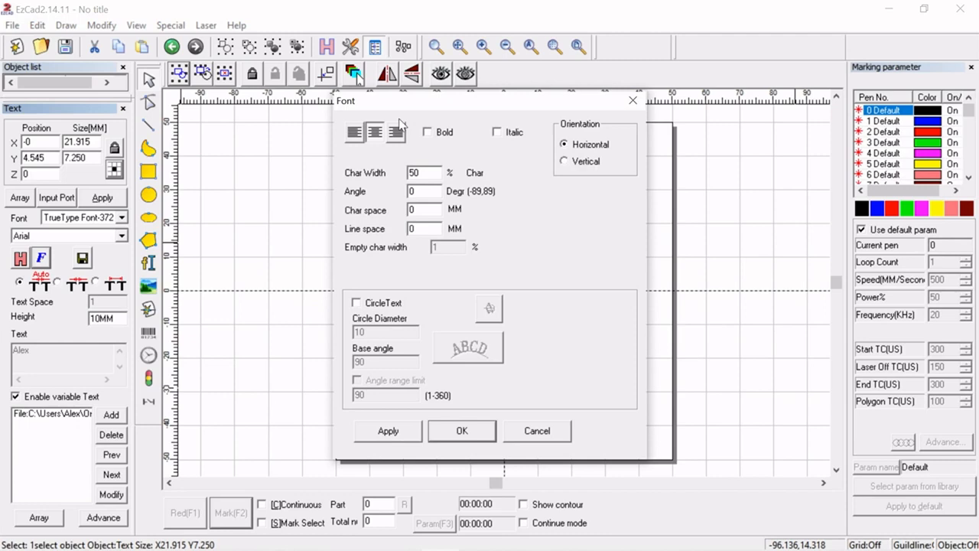
mouse_move(417, 125)
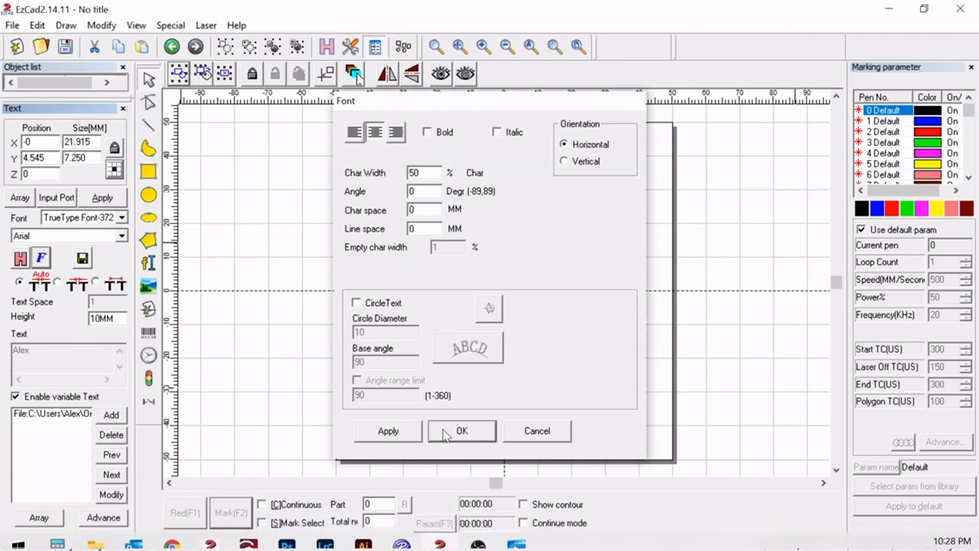
Center-align the 'Alex' text with a centre reference point, then reselect it
left_click(462, 431)
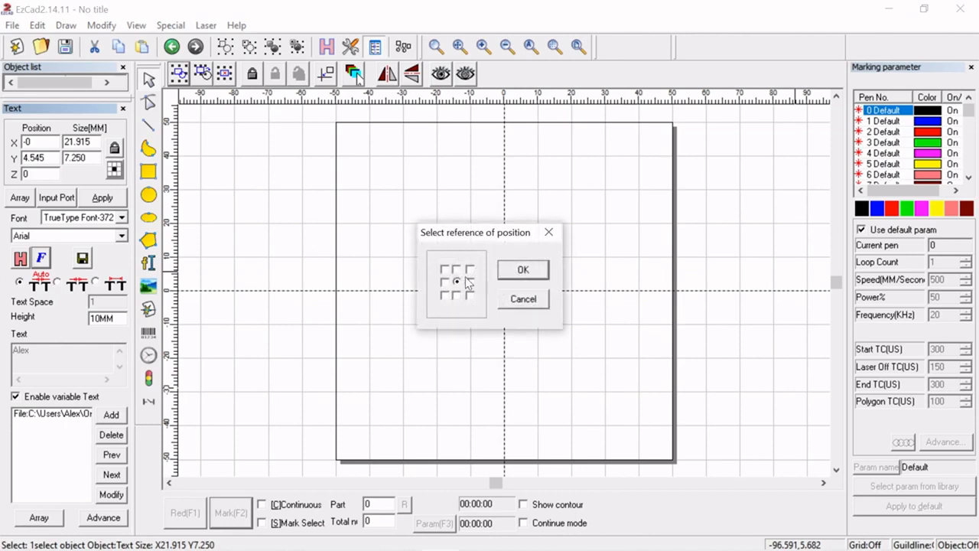
left_click(523, 269)
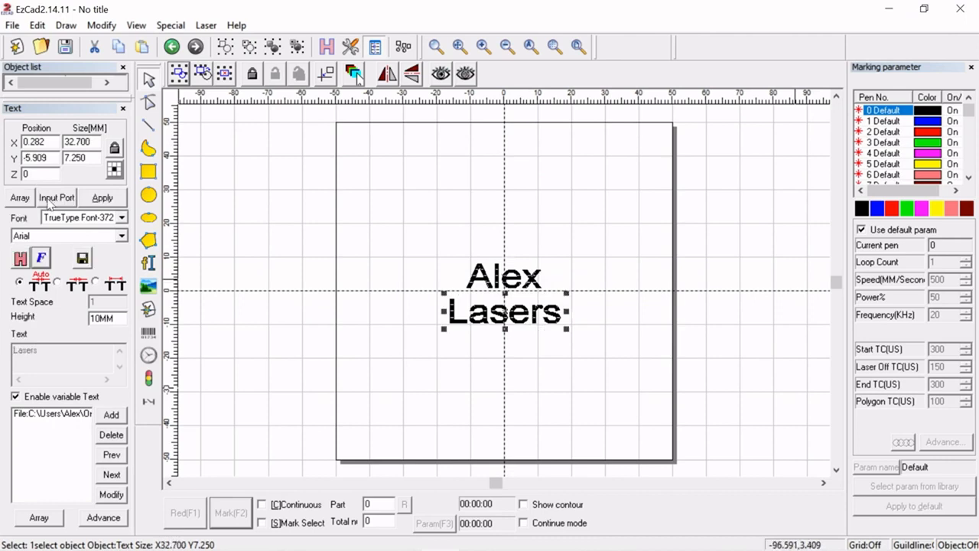
triple_click(33, 142)
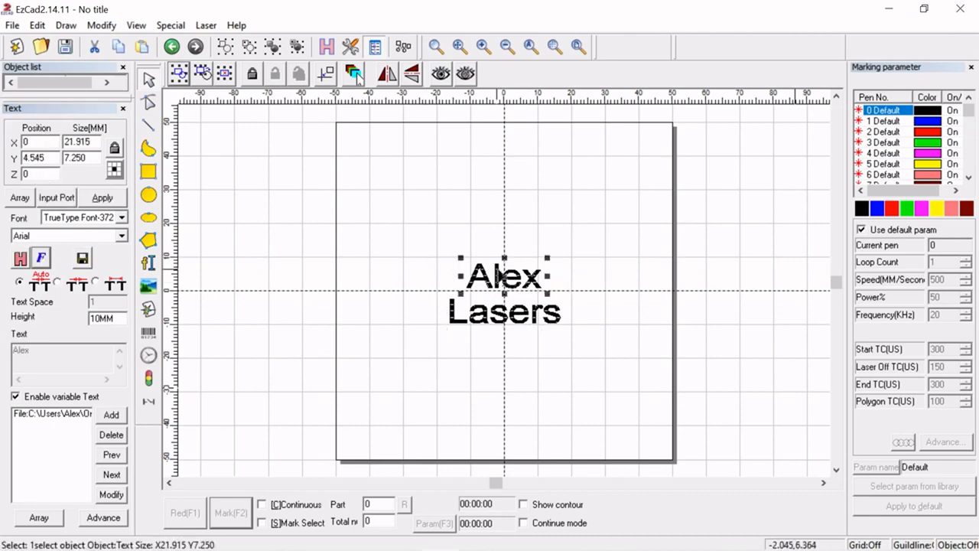
mouse_move(470, 230)
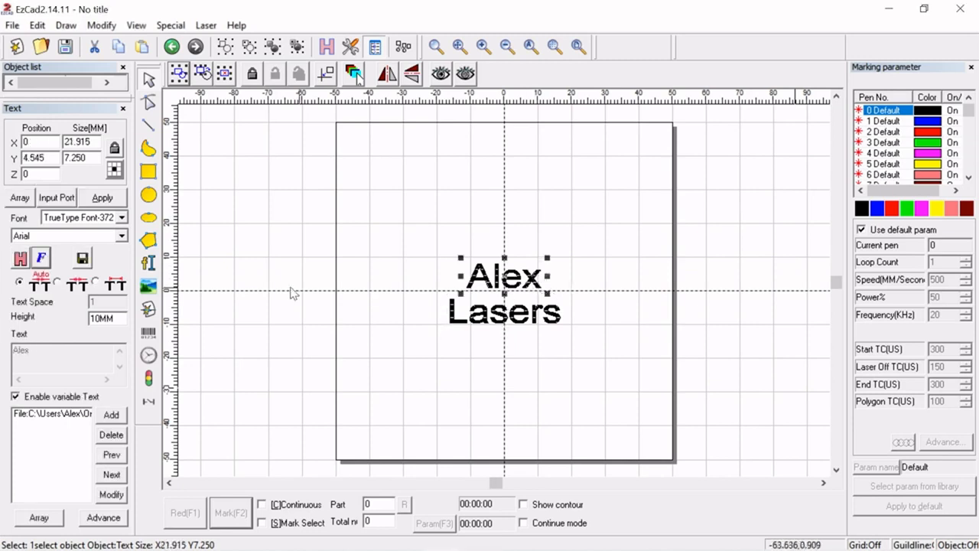
Open the Excel variable settings of the 'Alex' text via Modify
left_click(51, 413)
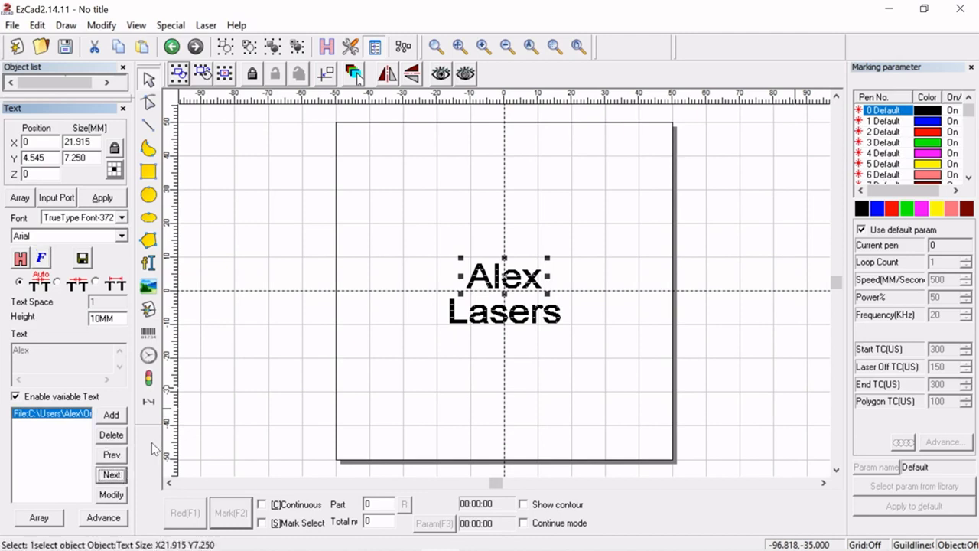
mouse_move(111, 494)
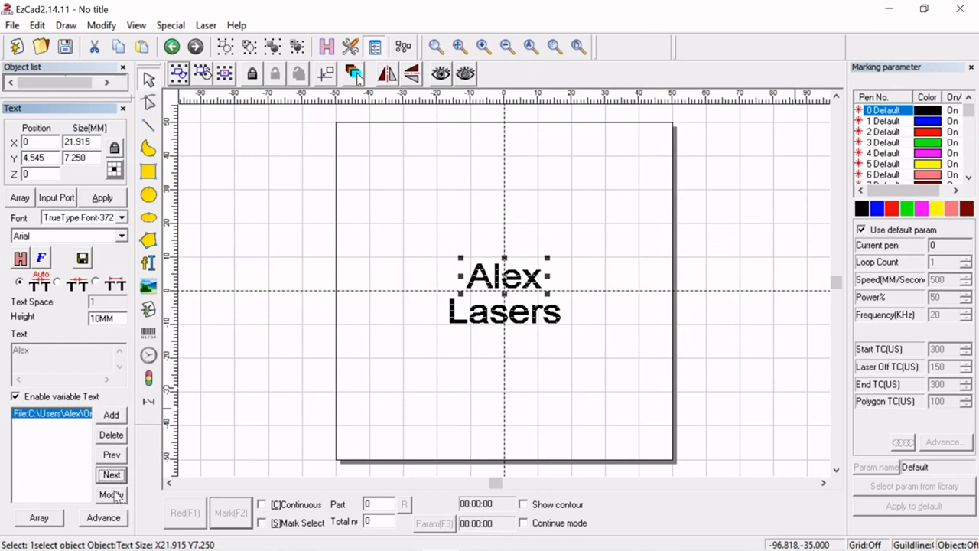
left_click(110, 494)
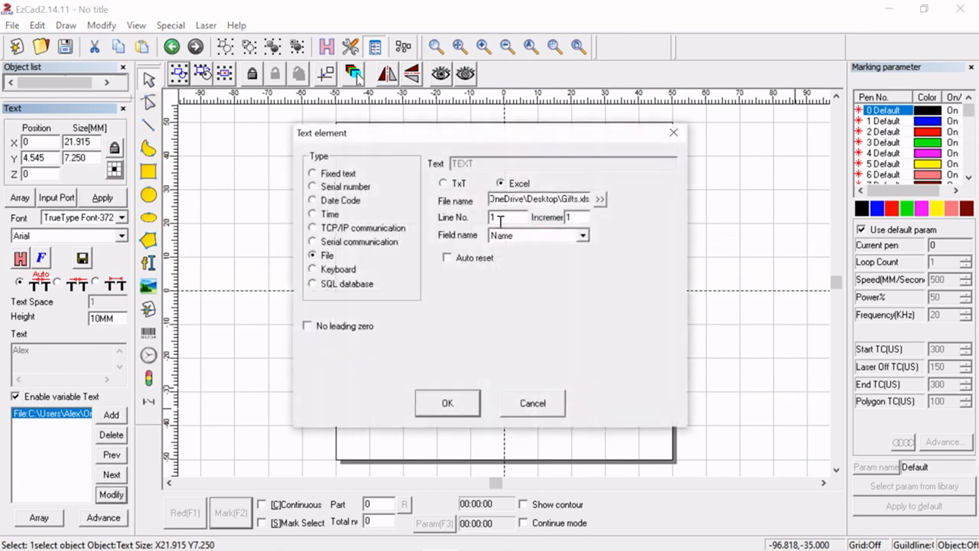
Set the Name text's Line No. to 6
left_click(505, 218)
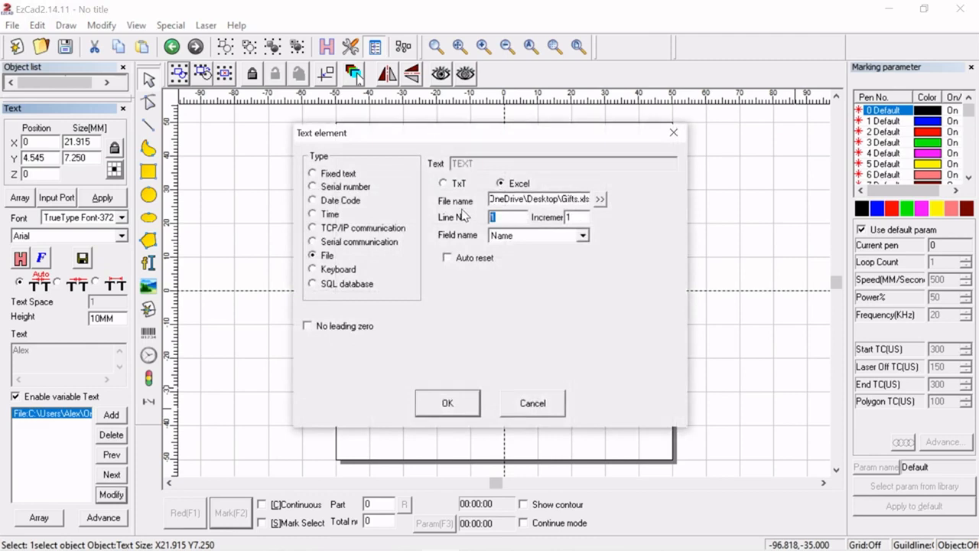
type("6")
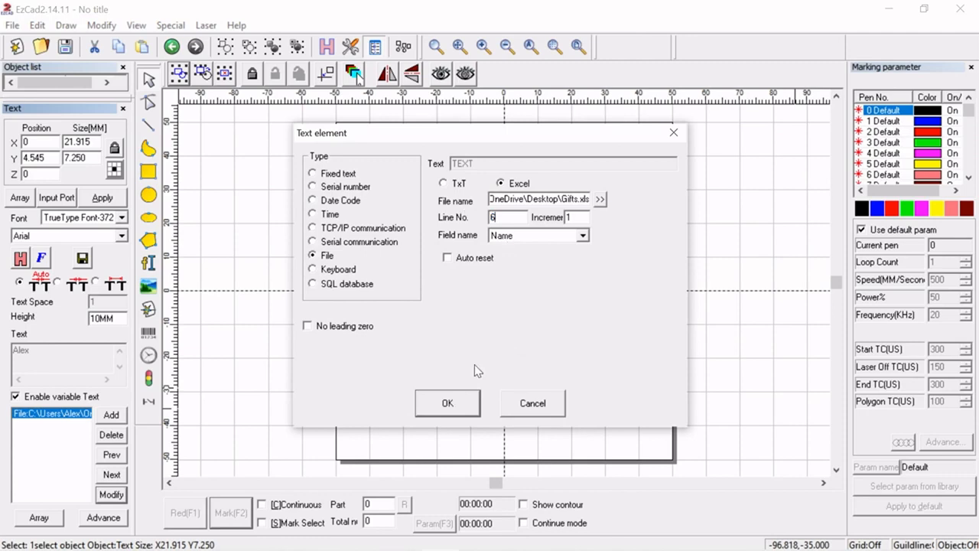
left_click(447, 403)
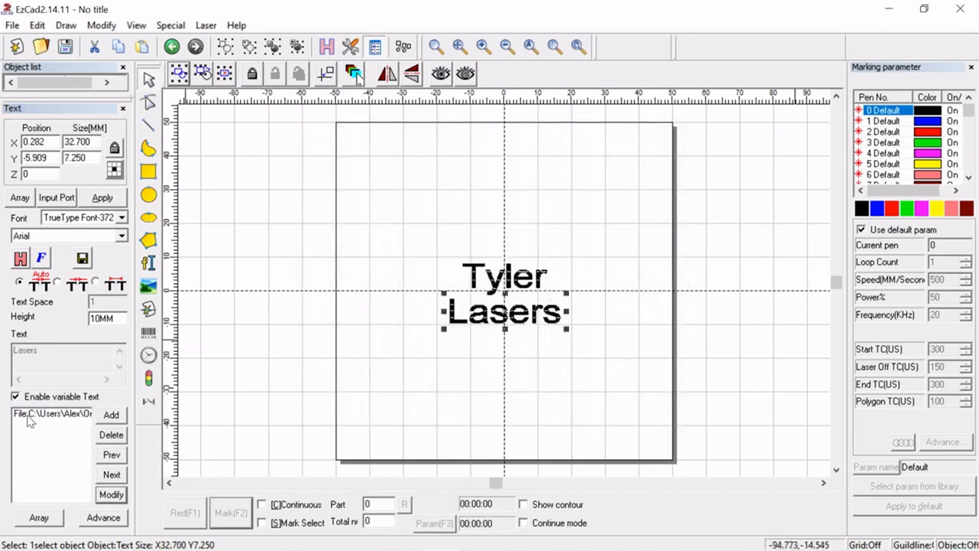
Set the Lasers Gift text's Line No. to 6 as well
left_click(111, 494)
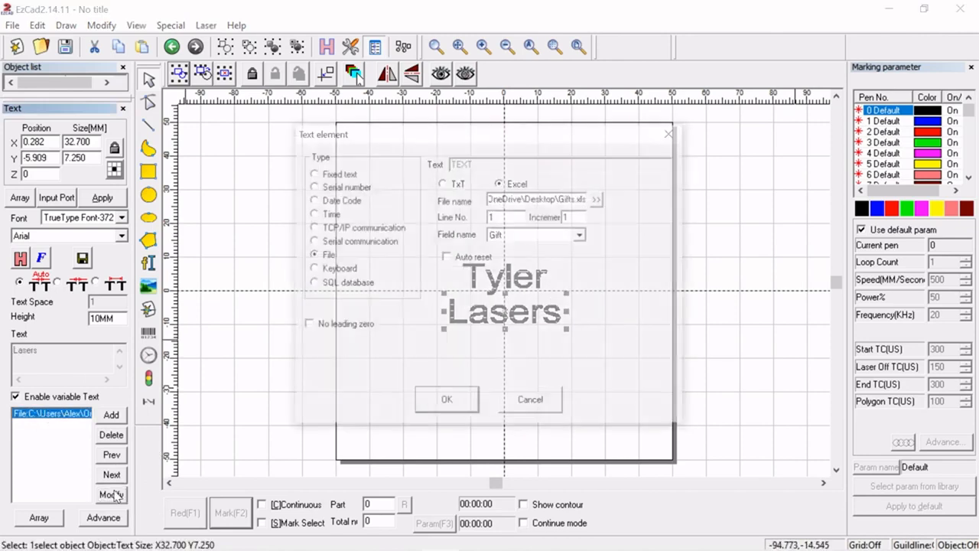
left_click(507, 217)
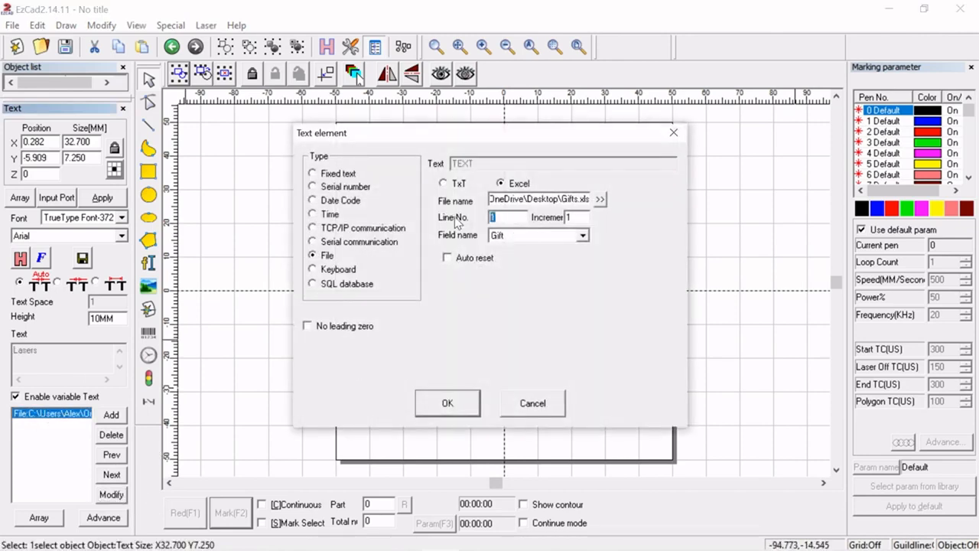
type("6")
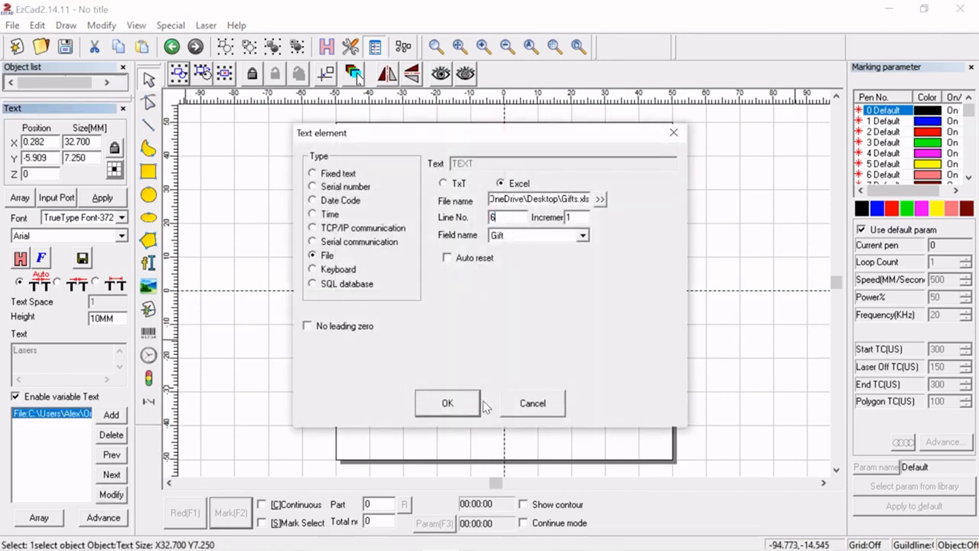
left_click(448, 403)
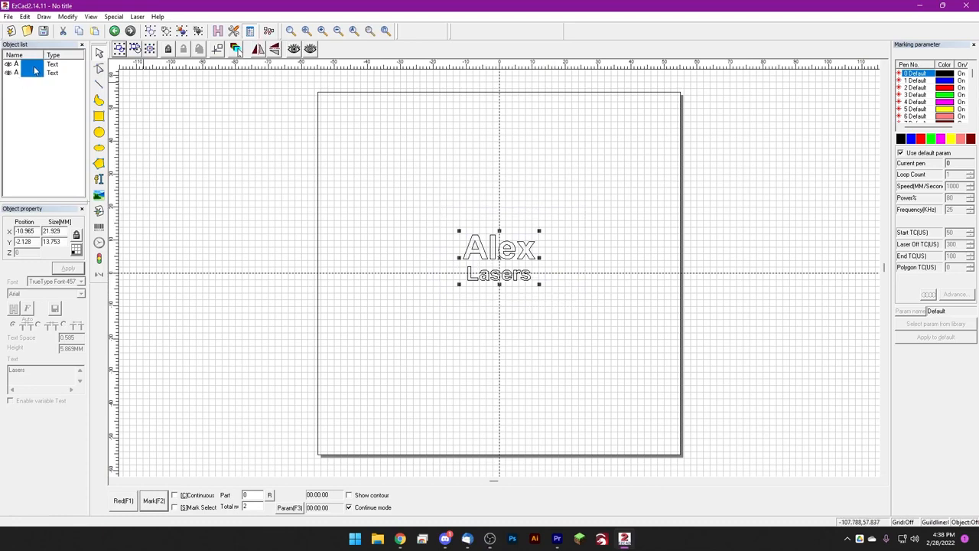
left_click(432, 226)
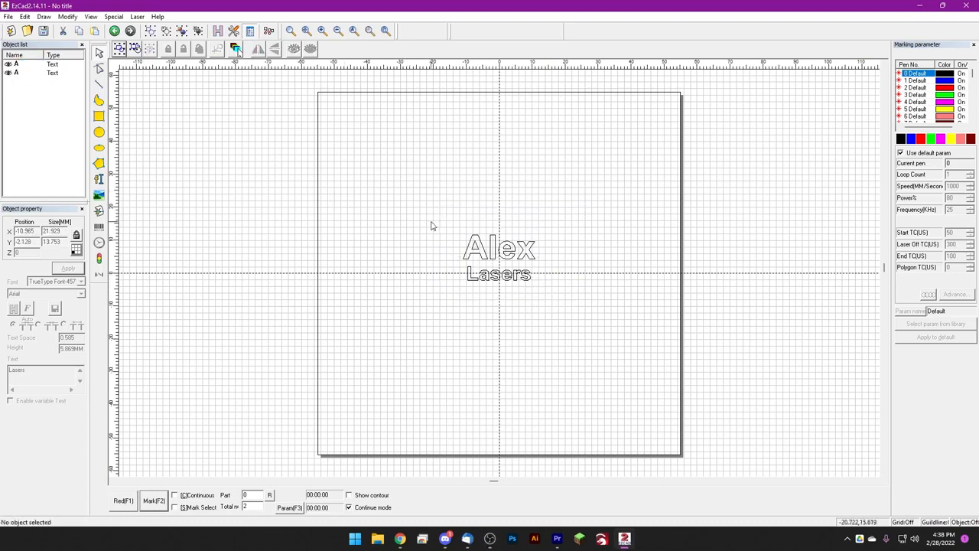
Enable 'Hatch one by one' in the hatch settings for both text objects
left_click(216, 31)
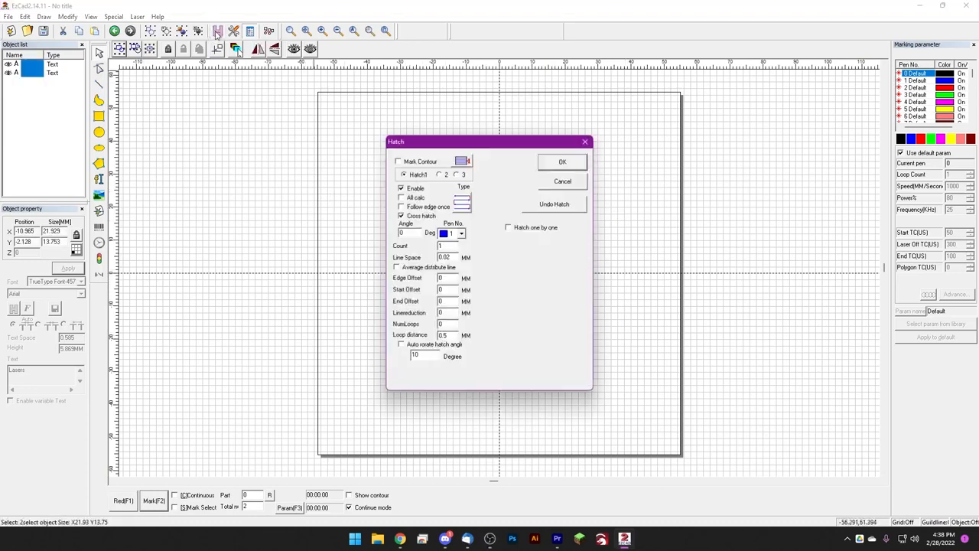
left_click(508, 227)
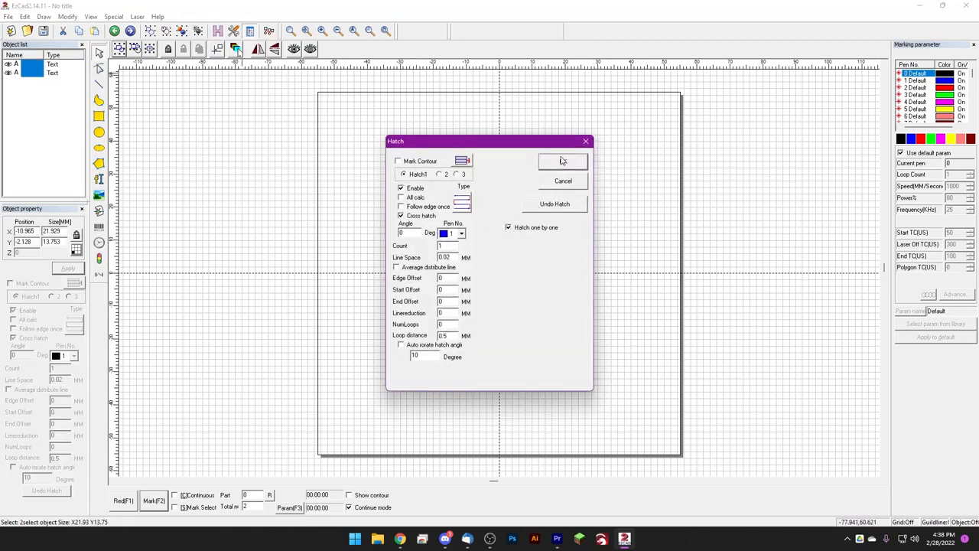
left_click(562, 161)
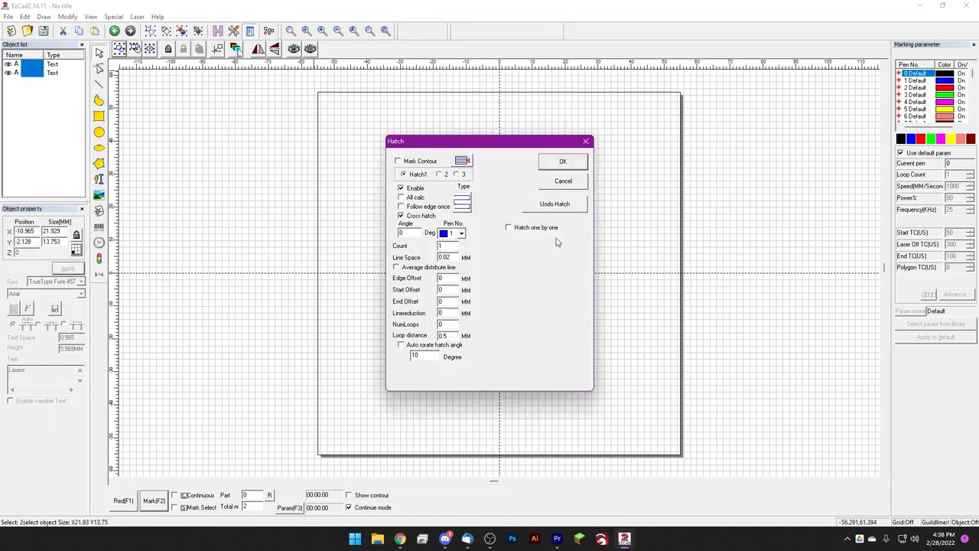
mouse_move(511, 231)
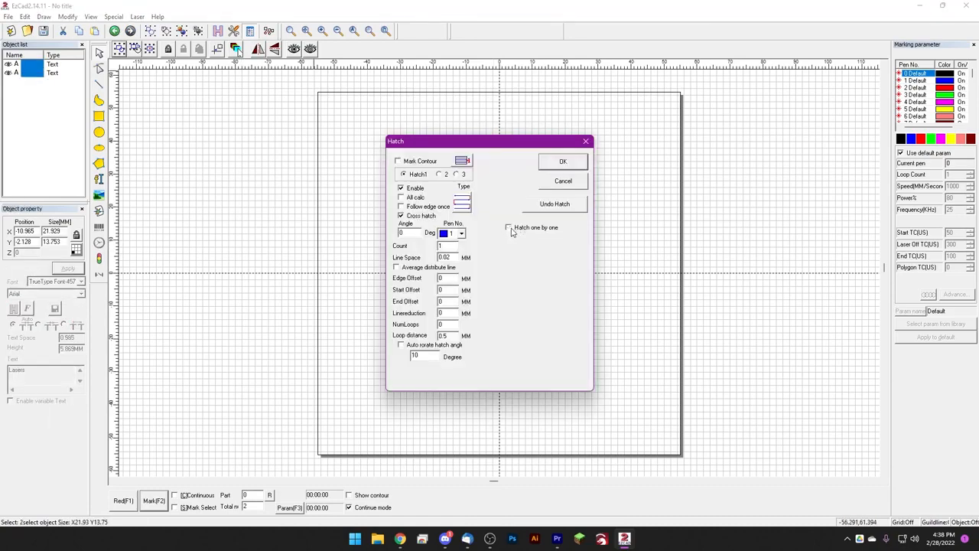
left_click(562, 161)
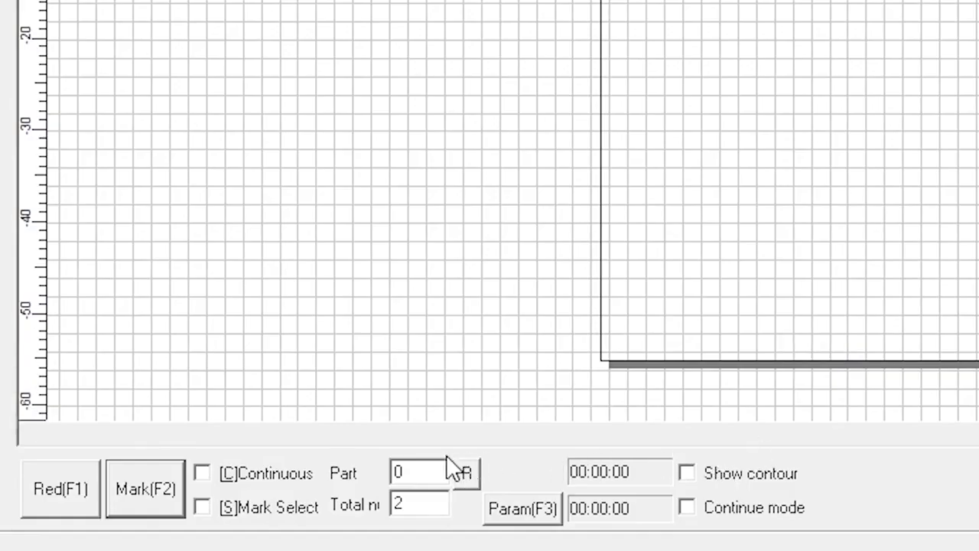
Tick the Continue mode checkbox for marking
left_click(686, 508)
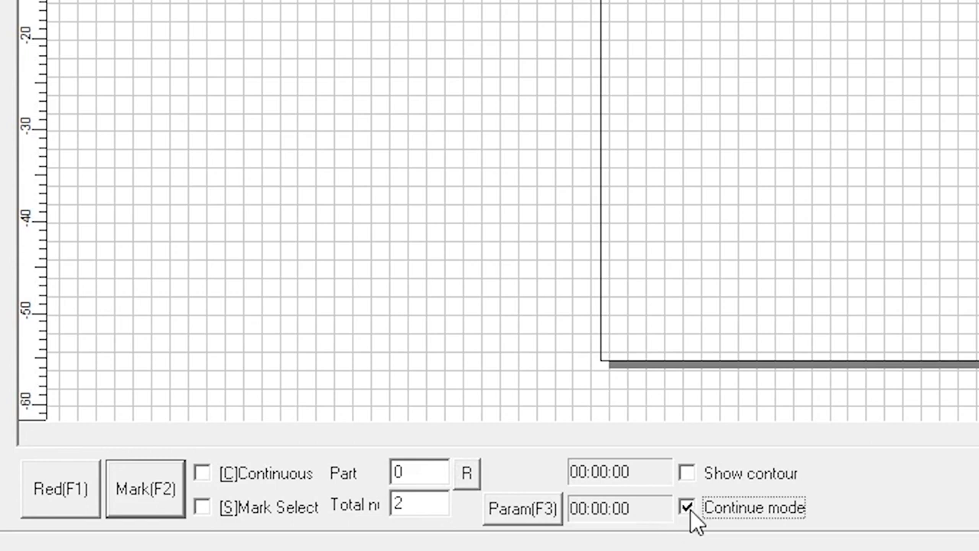
mouse_move(906, 528)
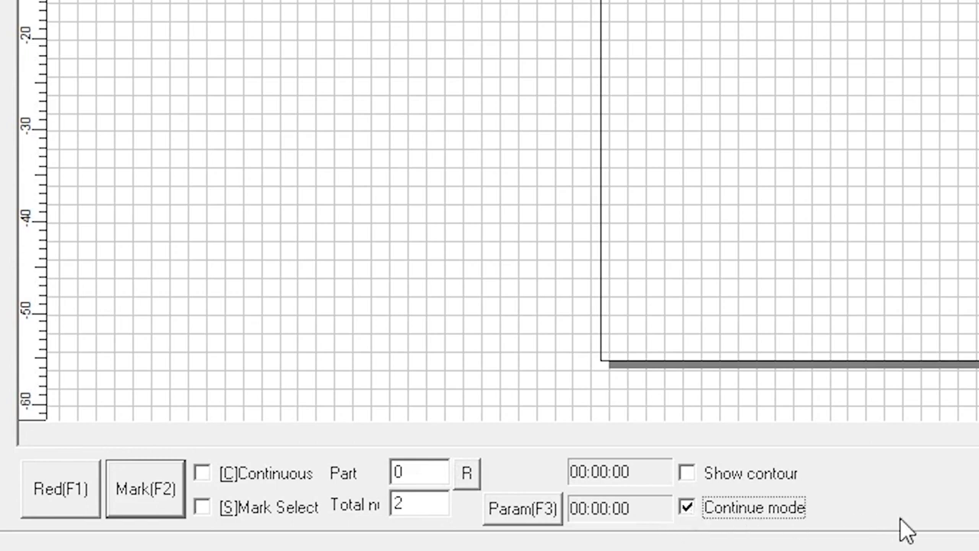